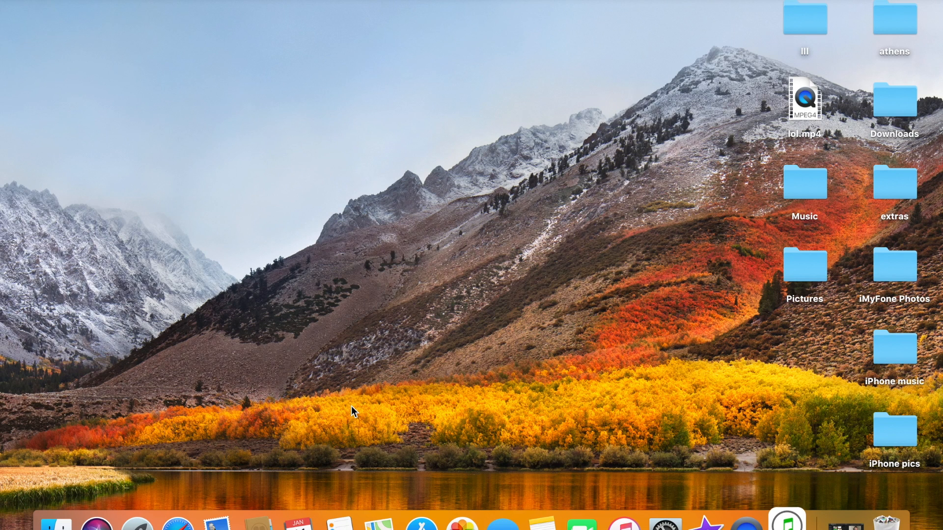
- Launch iMyFone TunesMate from the Dock so it initializes the connected iPhone
left_click(786, 524)
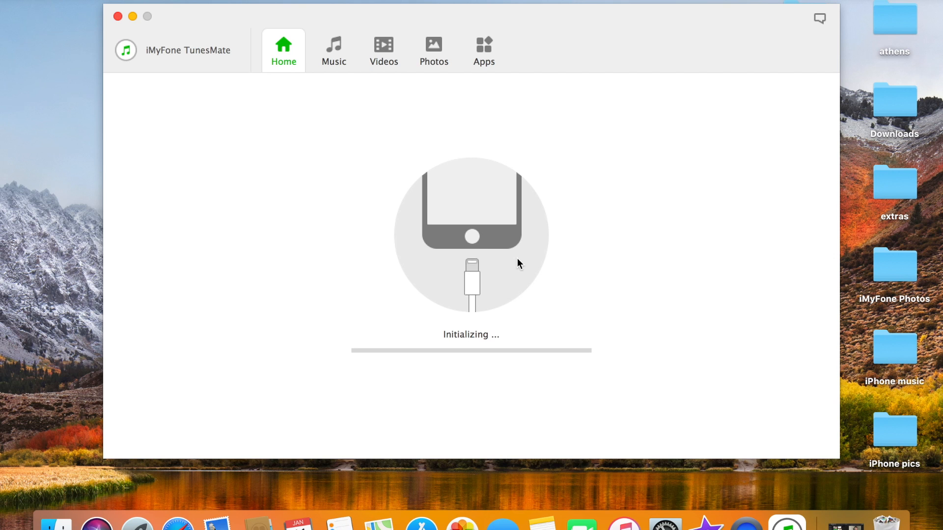
mouse_move(425, 215)
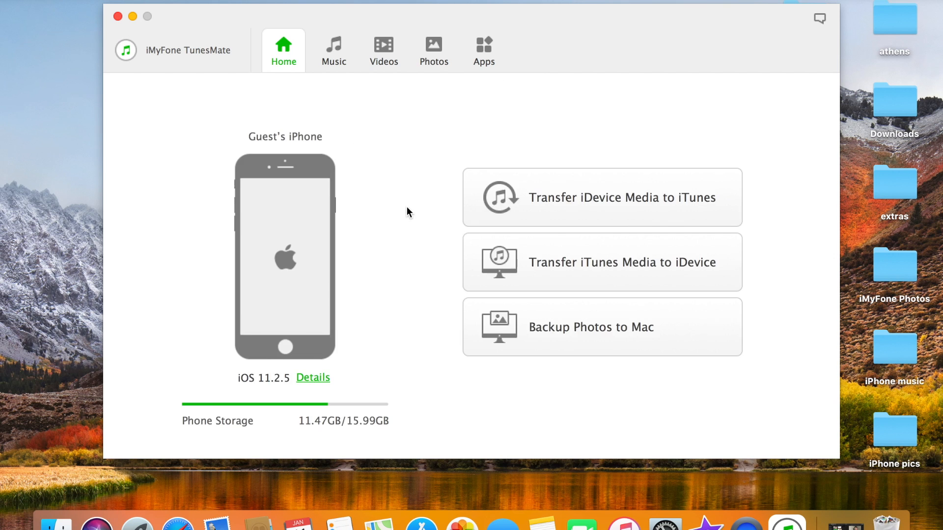
mouse_move(210, 446)
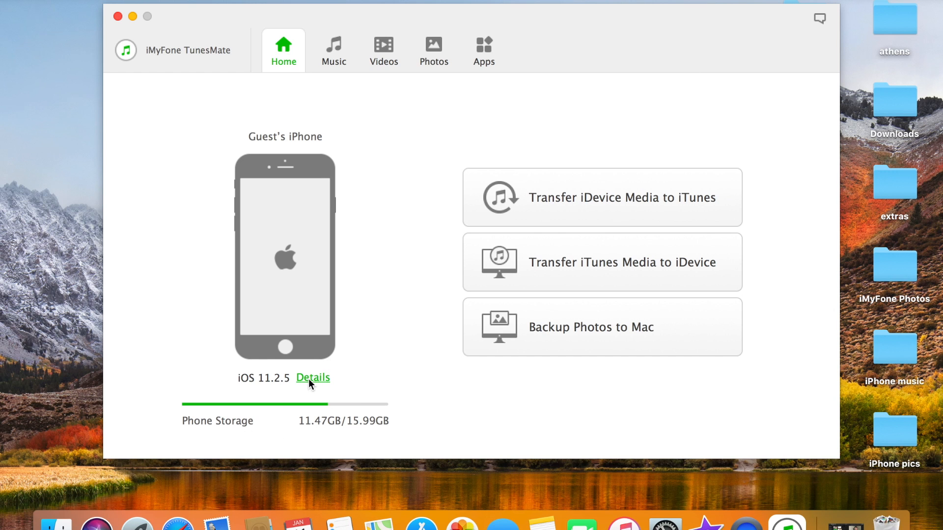
- View the Details list identifying the phone as iPhone 6, model MG482, firmware iBoot-4076.30.43
left_click(312, 377)
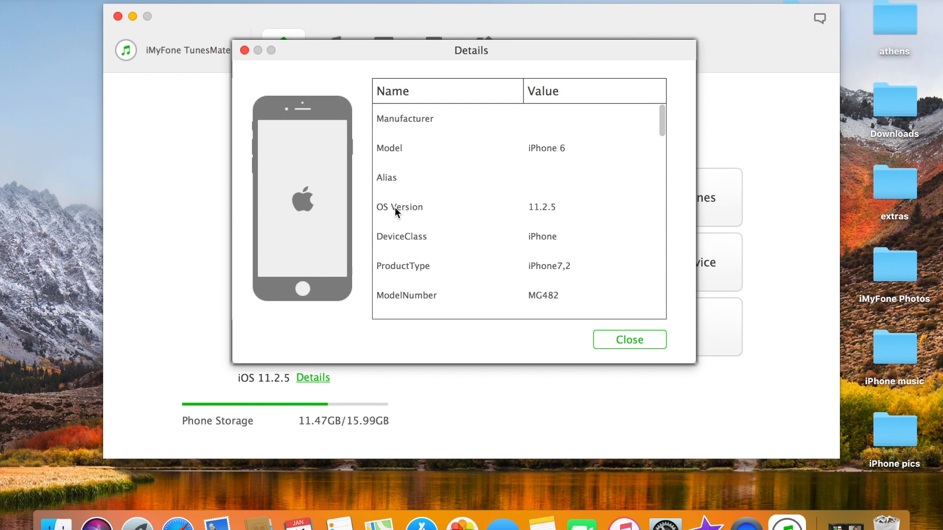
mouse_move(420, 269)
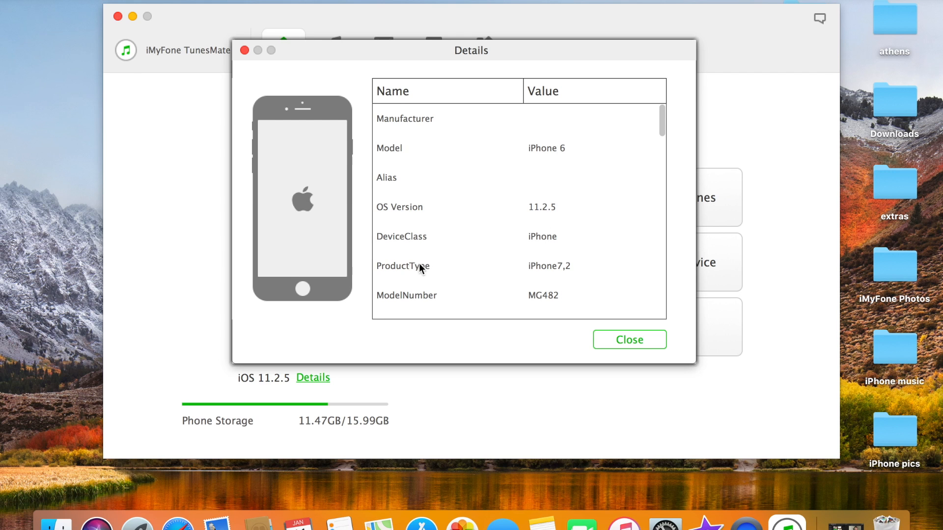
mouse_move(421, 294)
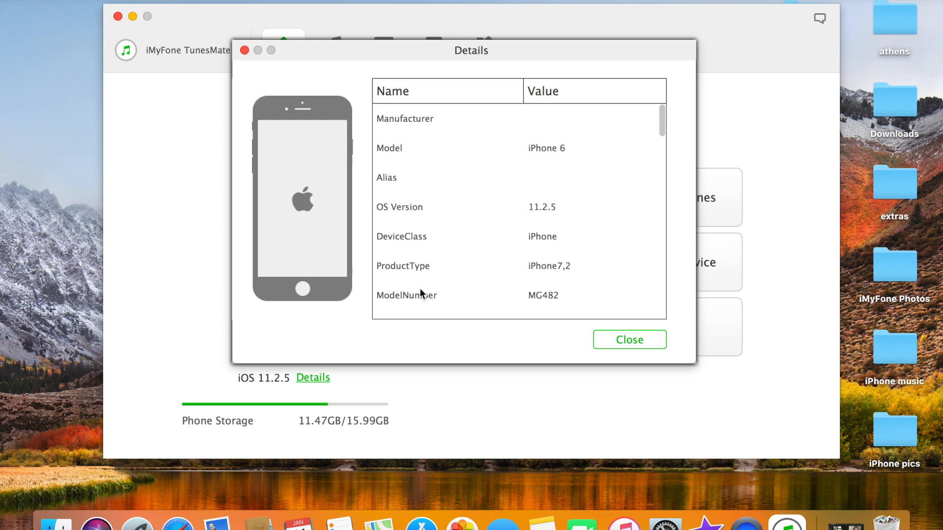
mouse_move(570, 208)
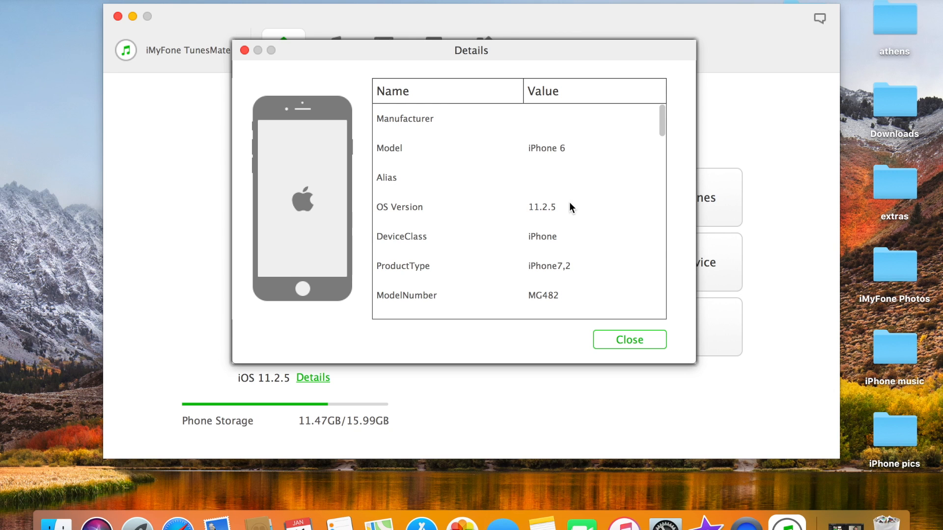
mouse_move(564, 268)
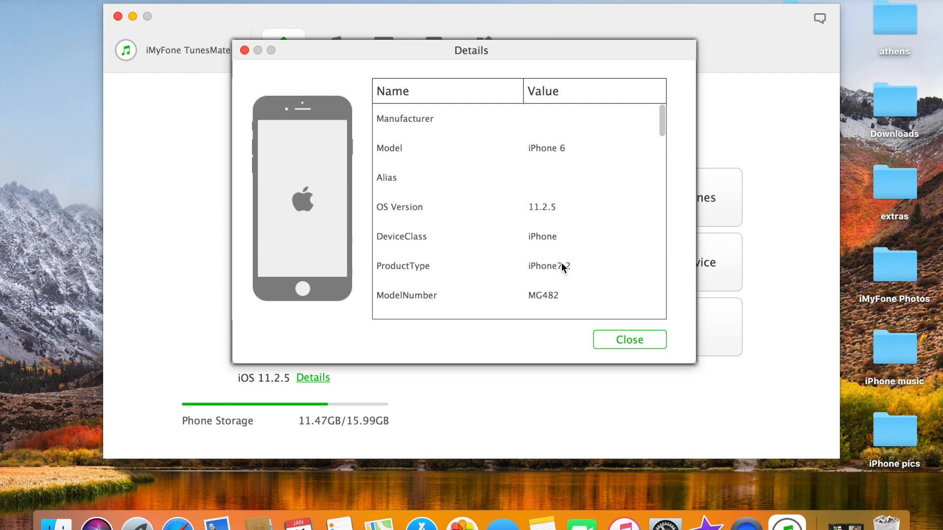
scroll("down", 3)
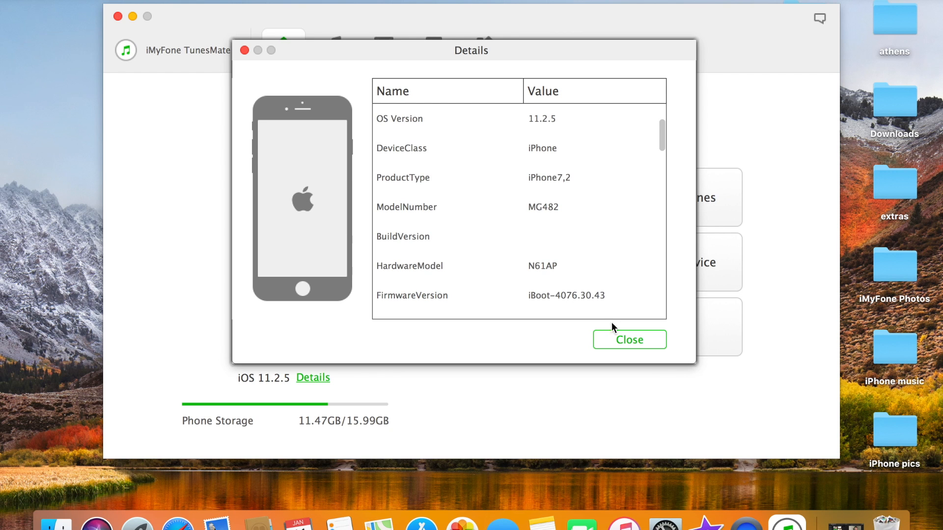
- Close the Details dialog to return to the iPhone's Home overview
left_click(629, 338)
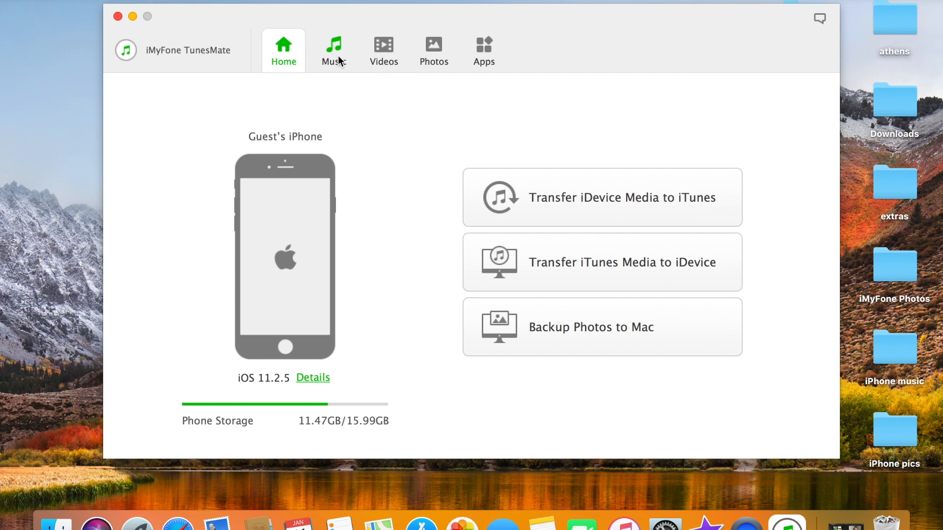
mouse_move(754, 215)
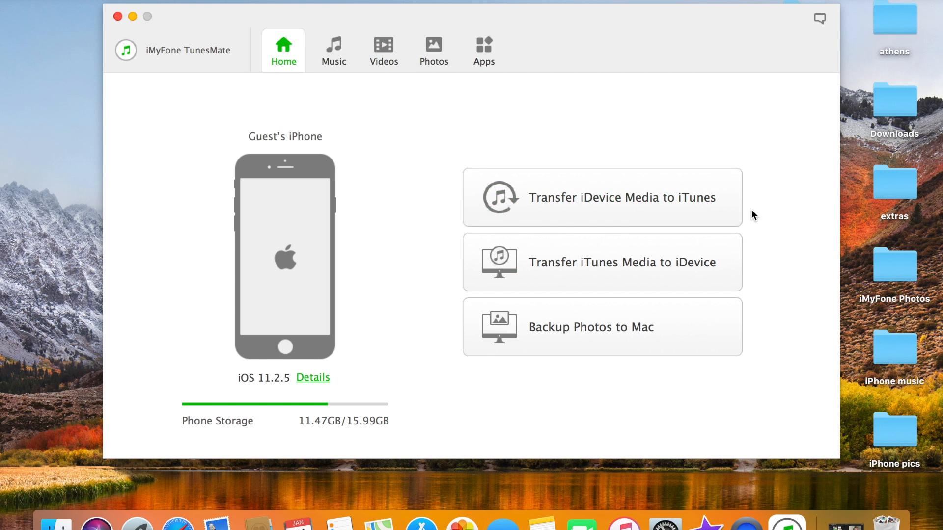
mouse_move(533, 206)
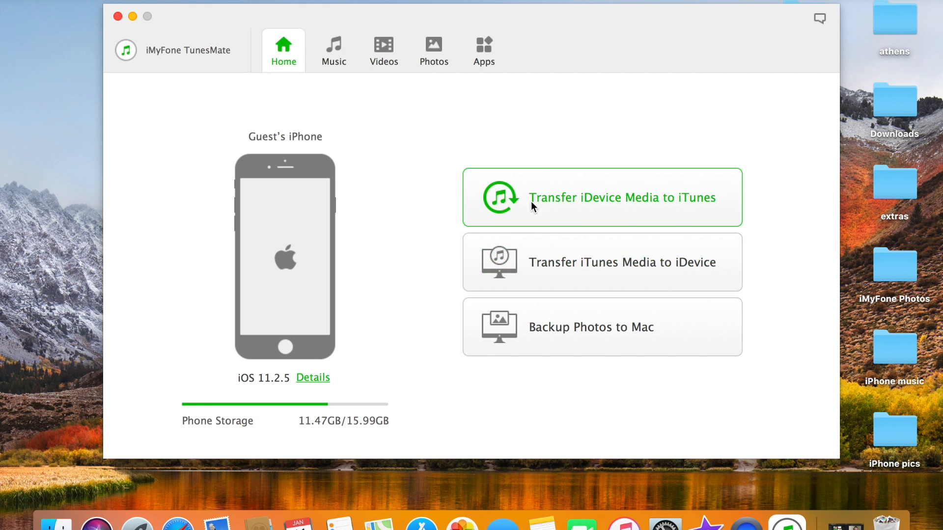
mouse_move(526, 209)
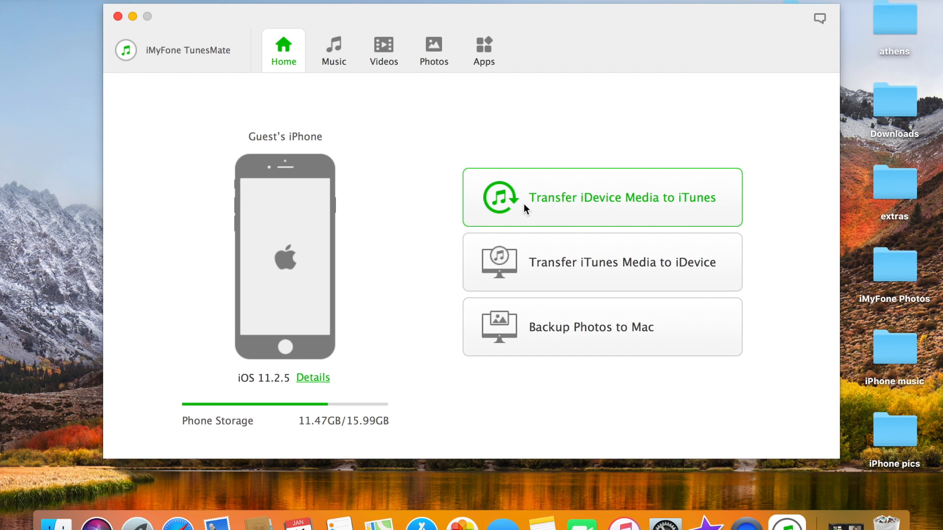
mouse_move(520, 226)
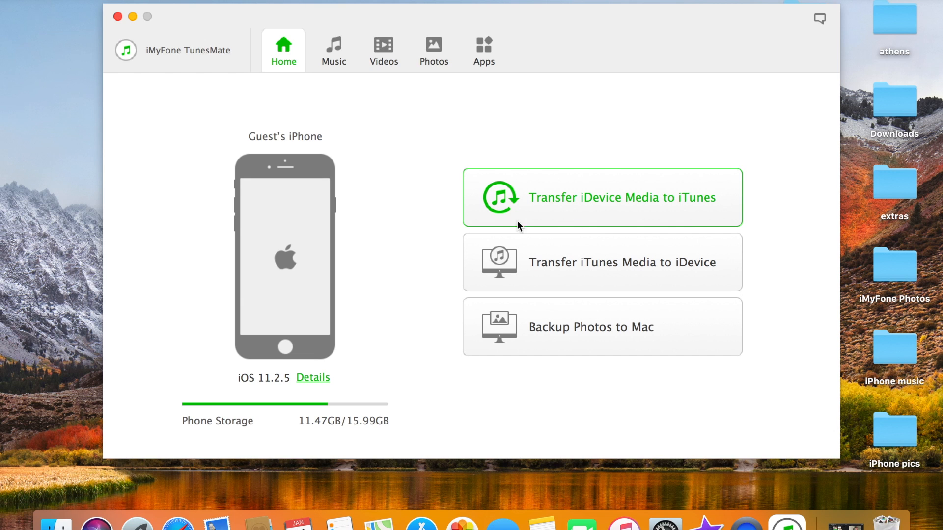
mouse_move(583, 224)
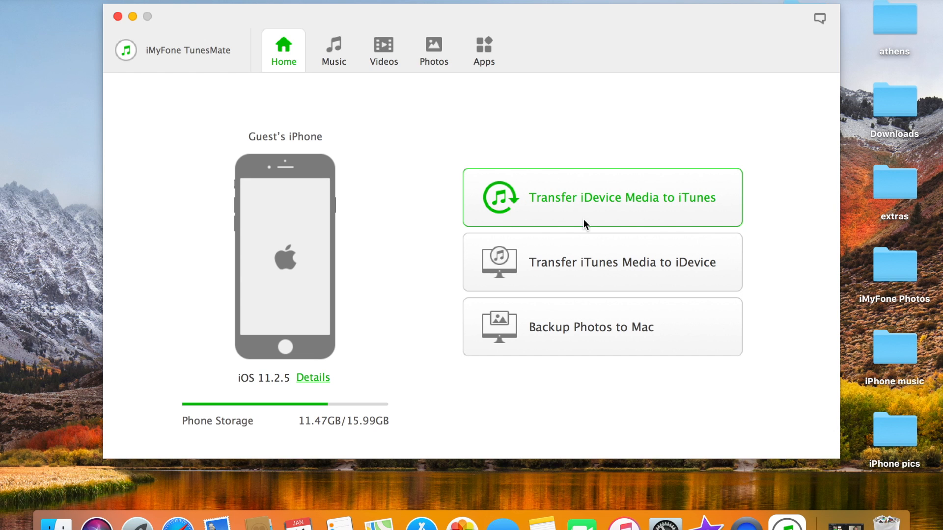
left_click(601, 196)
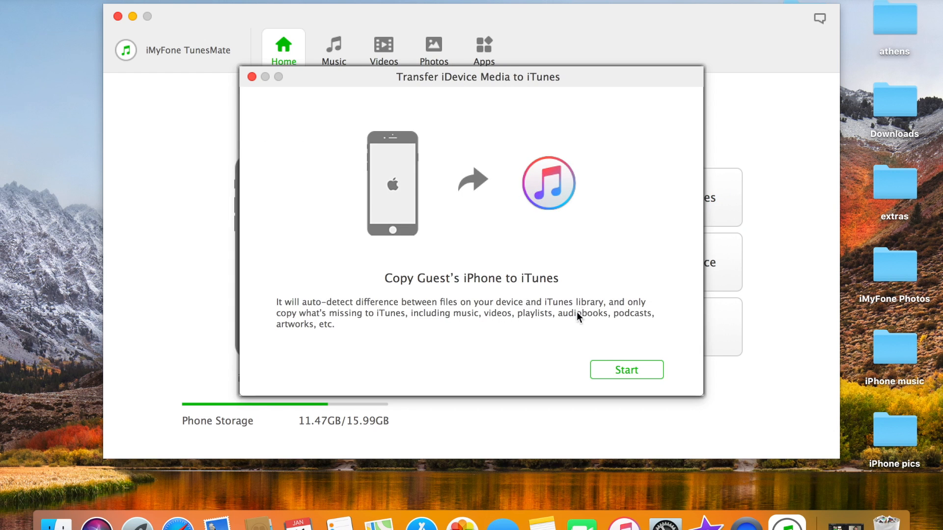
left_click(251, 77)
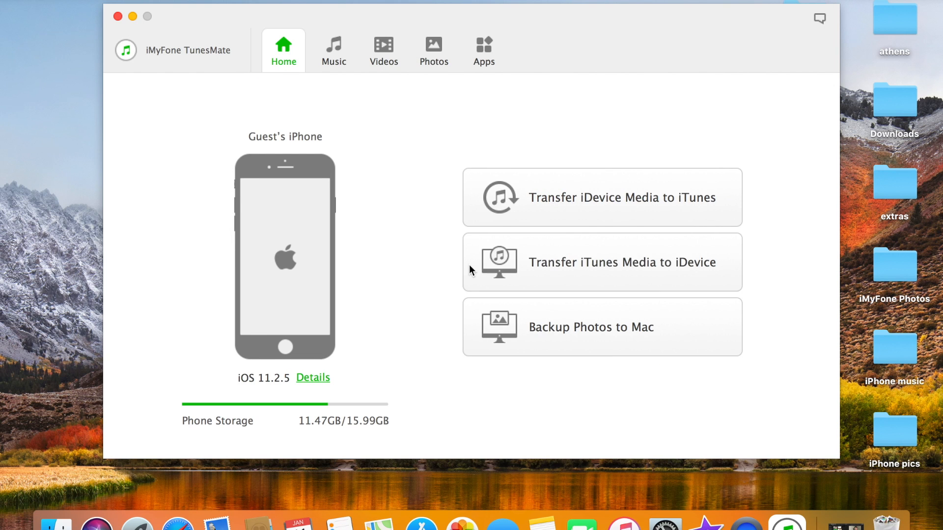
mouse_move(694, 267)
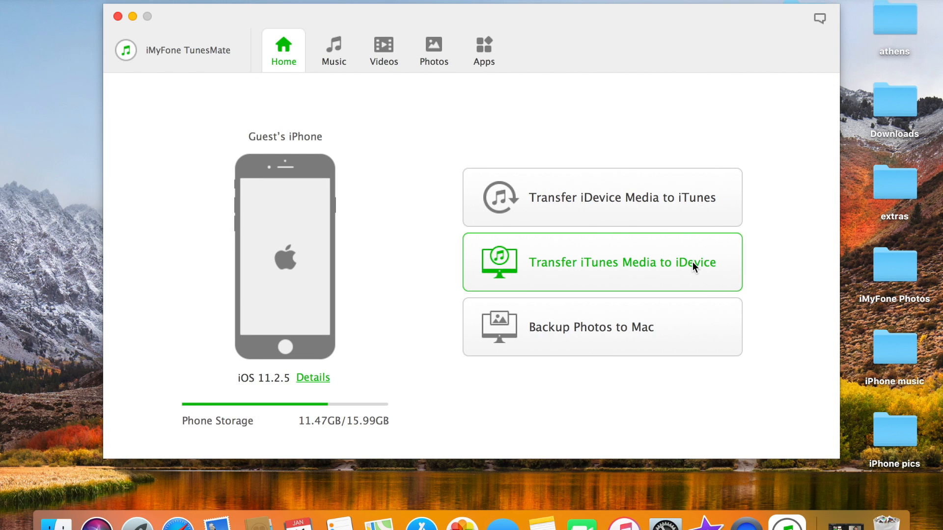
mouse_move(546, 293)
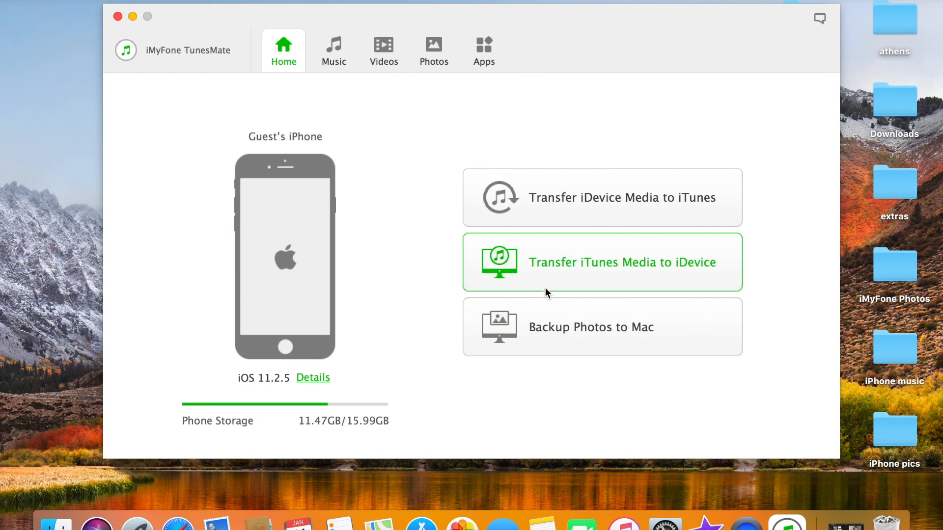
mouse_move(706, 276)
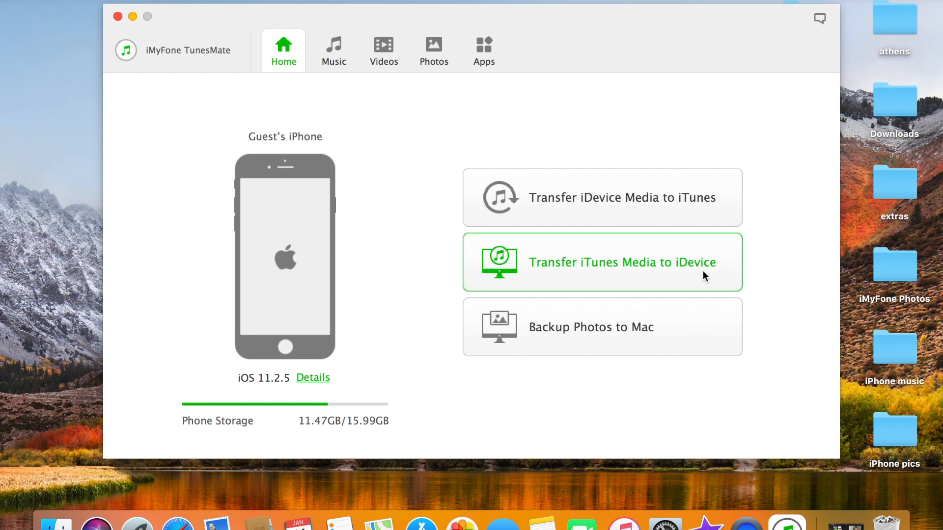
mouse_move(636, 285)
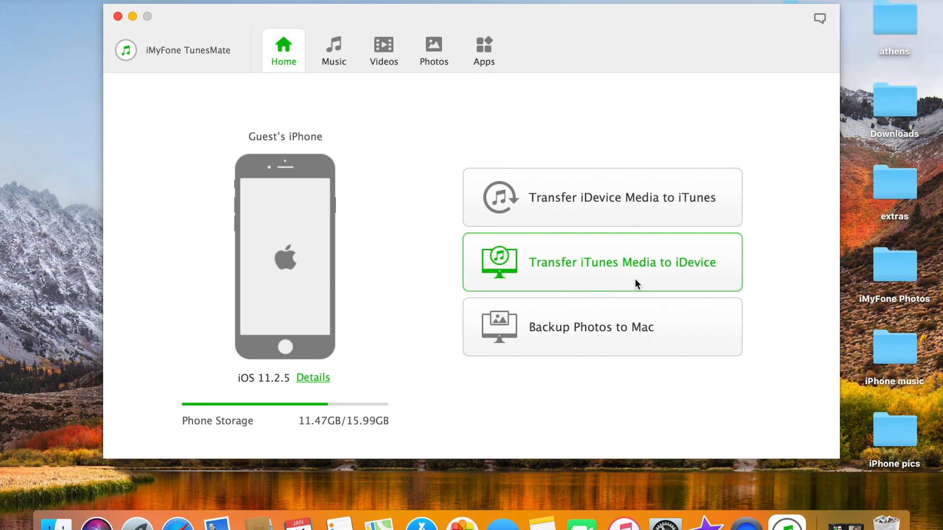
mouse_move(542, 357)
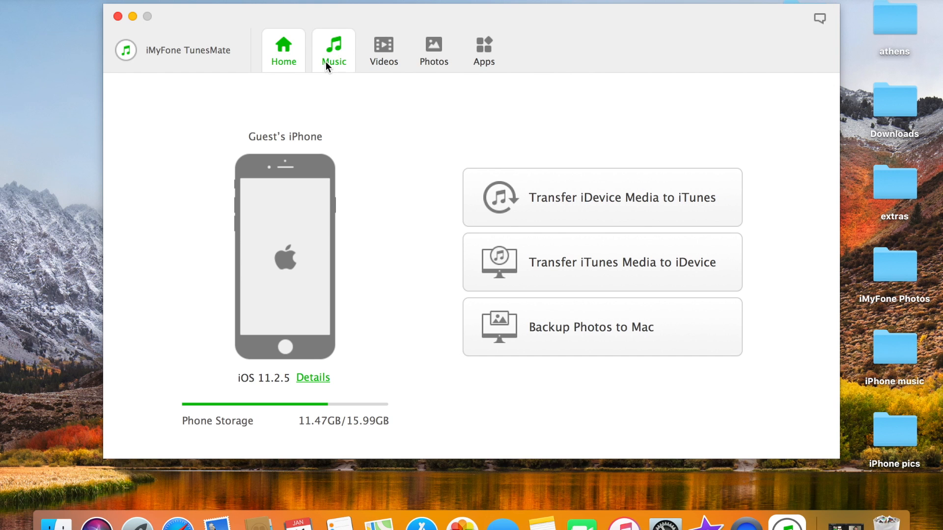
- In Music, check all five songs and review the Export to Mac / Export to iTunes choices without exporting
left_click(332, 50)
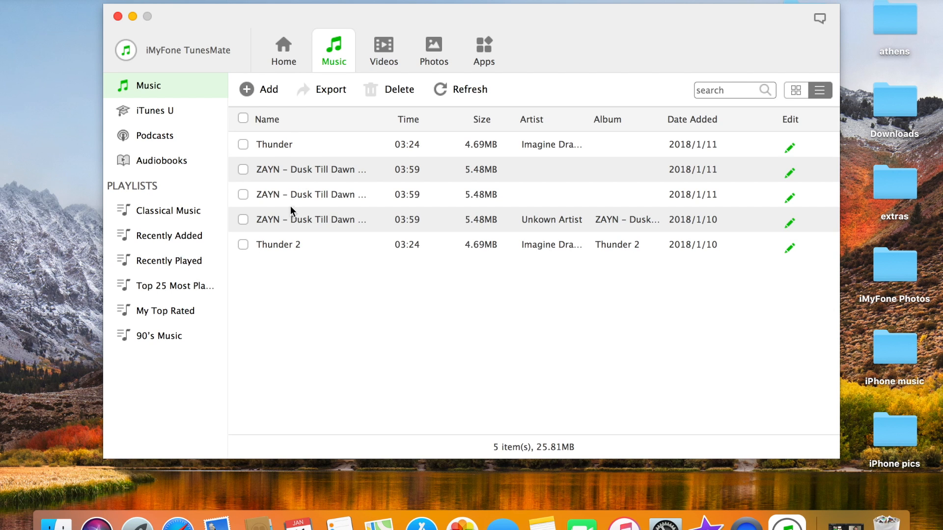
mouse_move(245, 113)
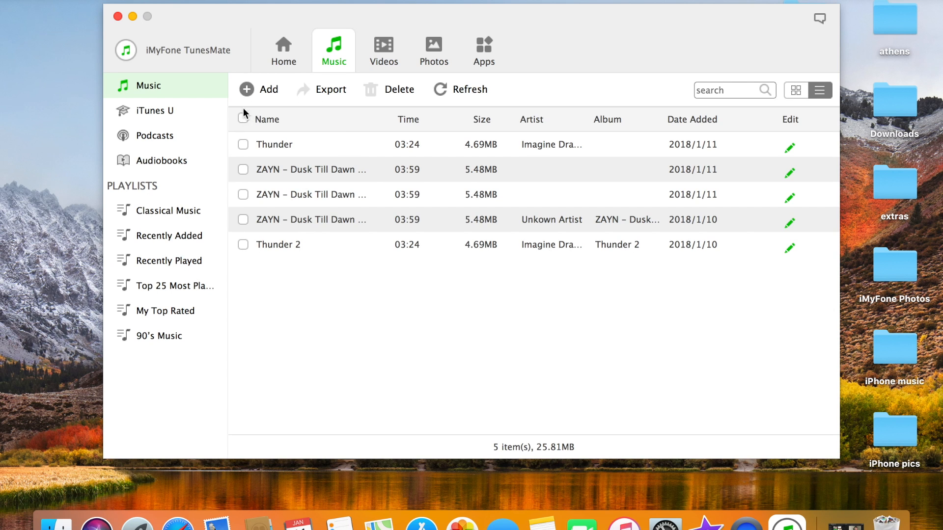
left_click(260, 90)
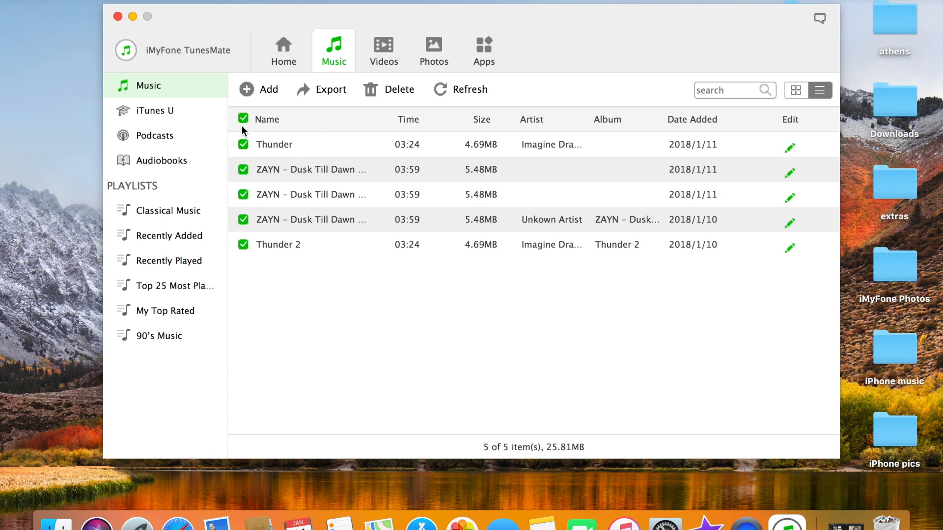
left_click(322, 90)
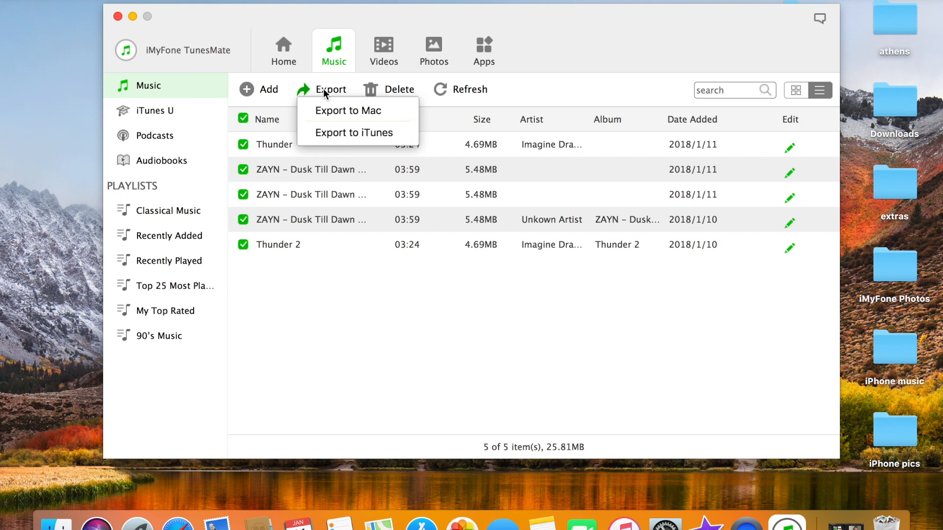
mouse_move(388, 123)
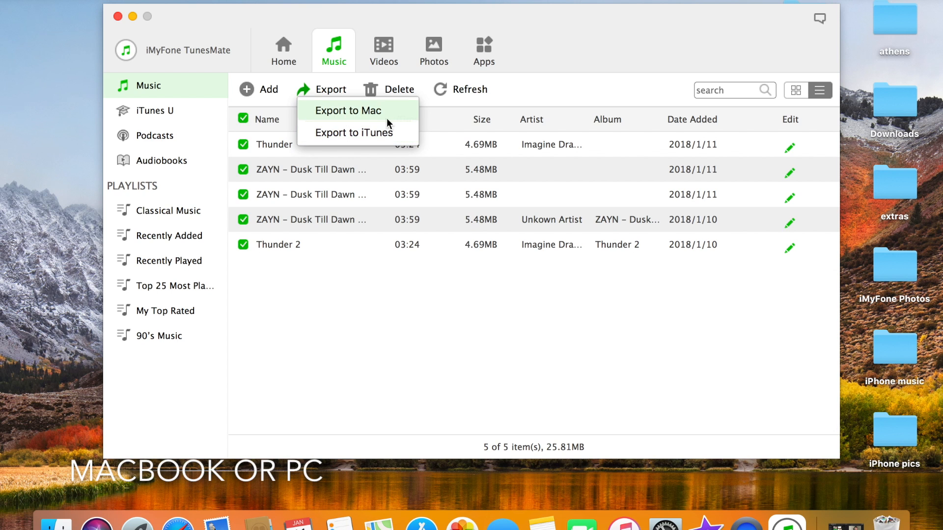
mouse_move(352, 125)
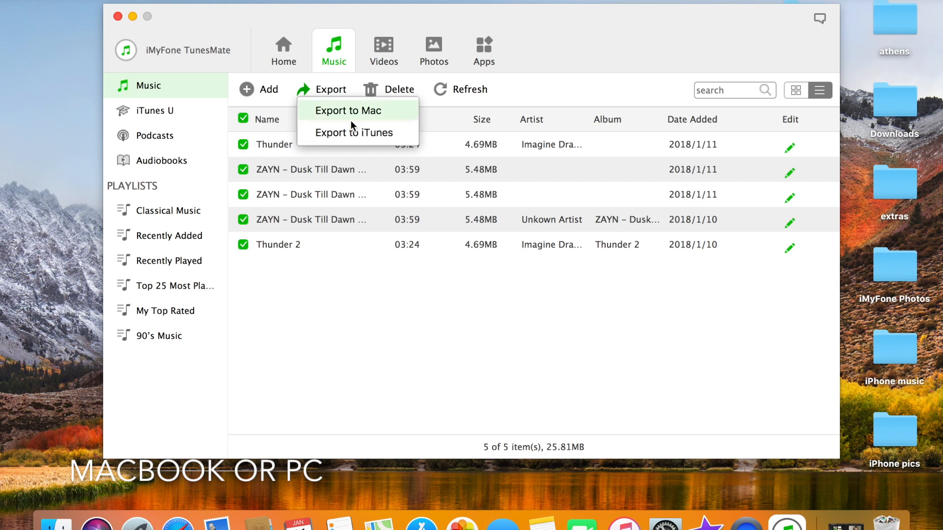
mouse_move(336, 296)
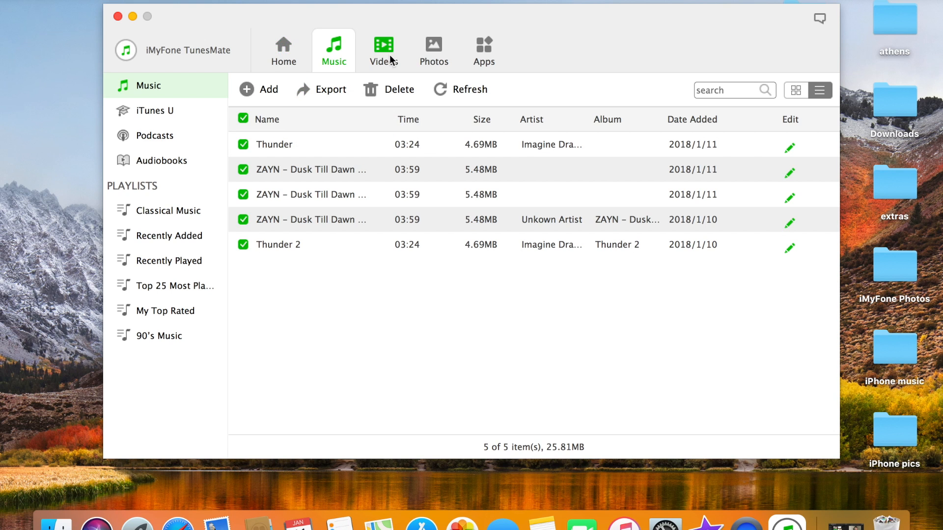
left_click(258, 90)
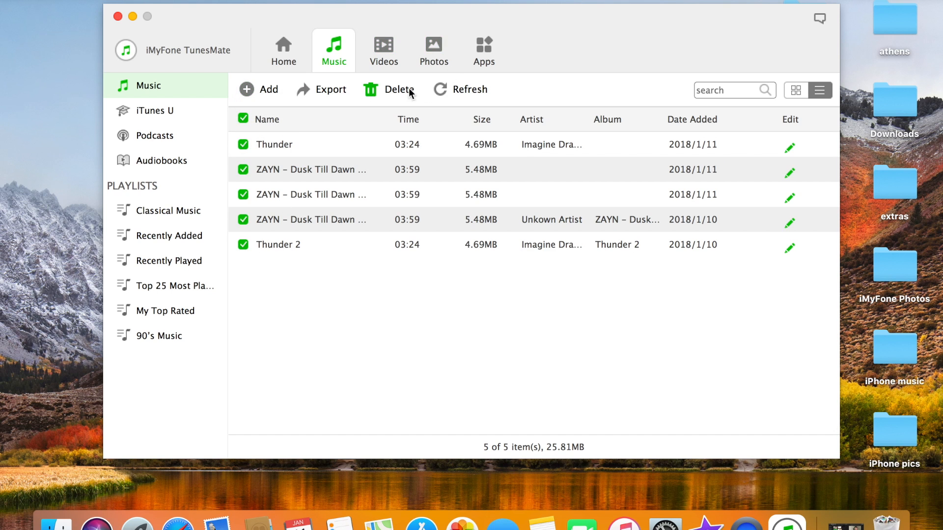
mouse_move(382, 95)
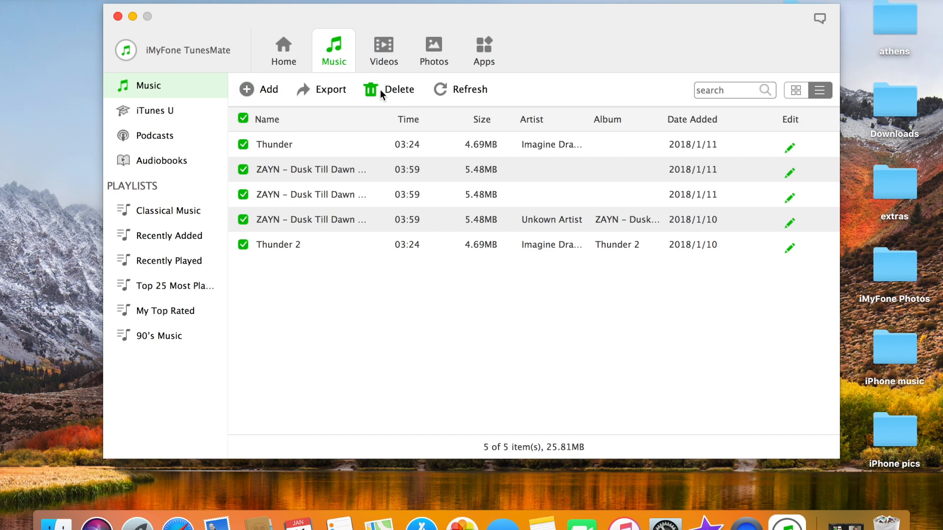
mouse_move(403, 7)
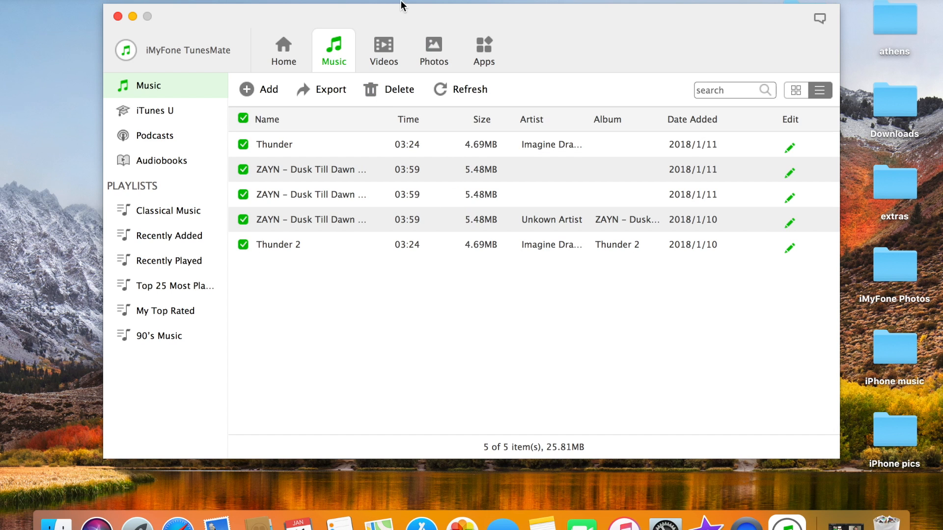
- In Photos, select all three Camera Roll photos from 2018-01-11
left_click(433, 51)
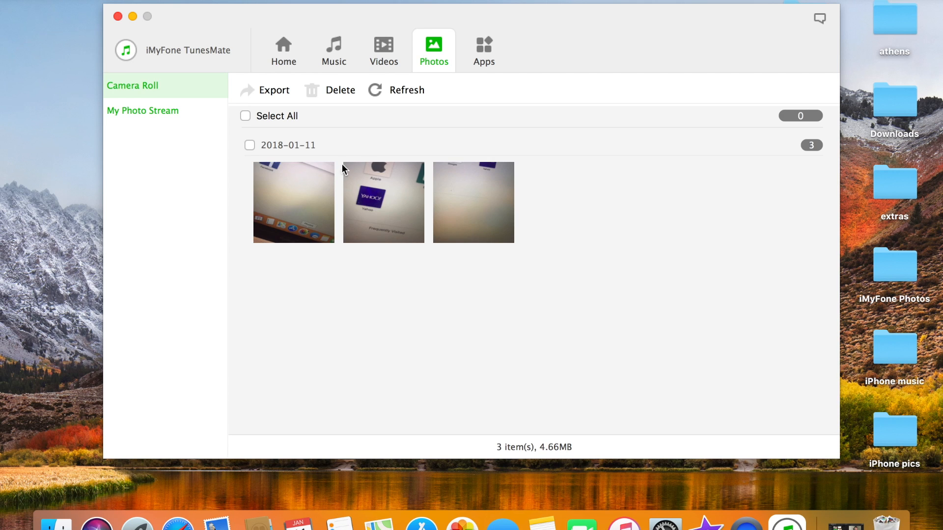
left_click(292, 202)
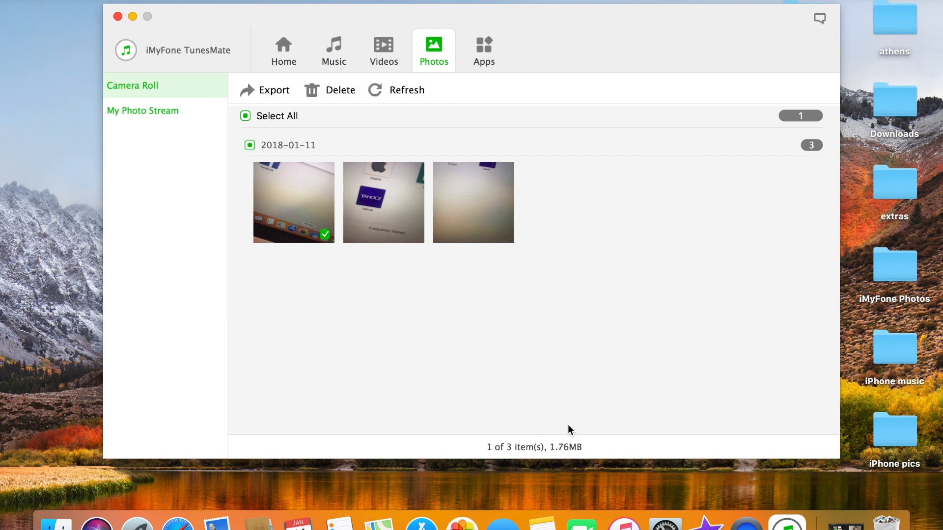
mouse_move(246, 116)
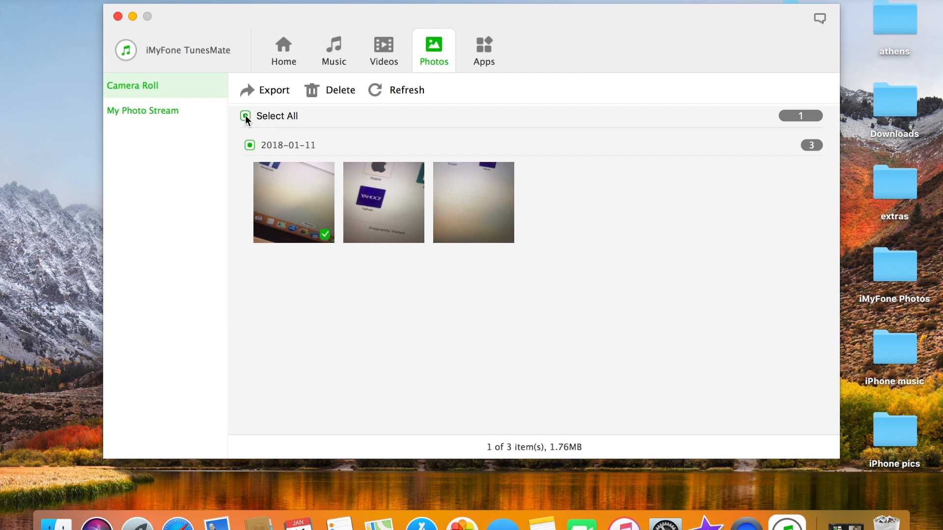
left_click(246, 116)
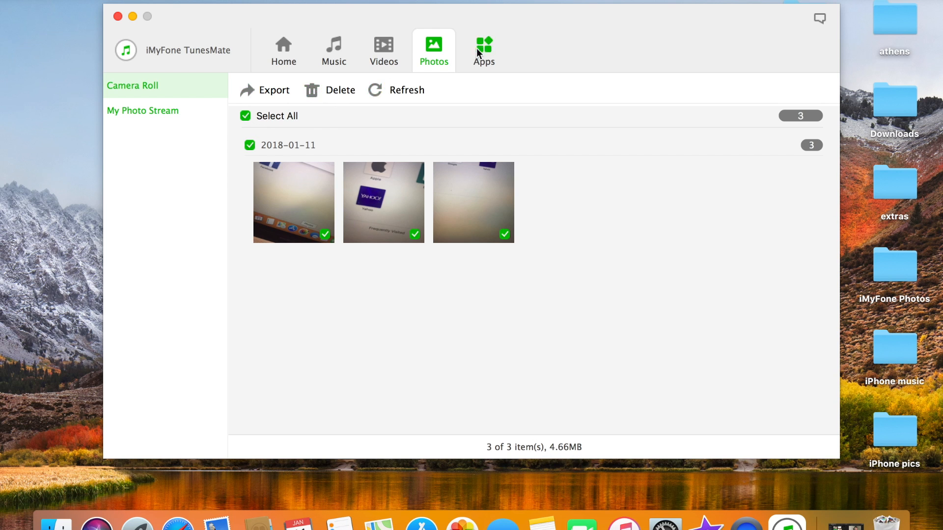
left_click(265, 91)
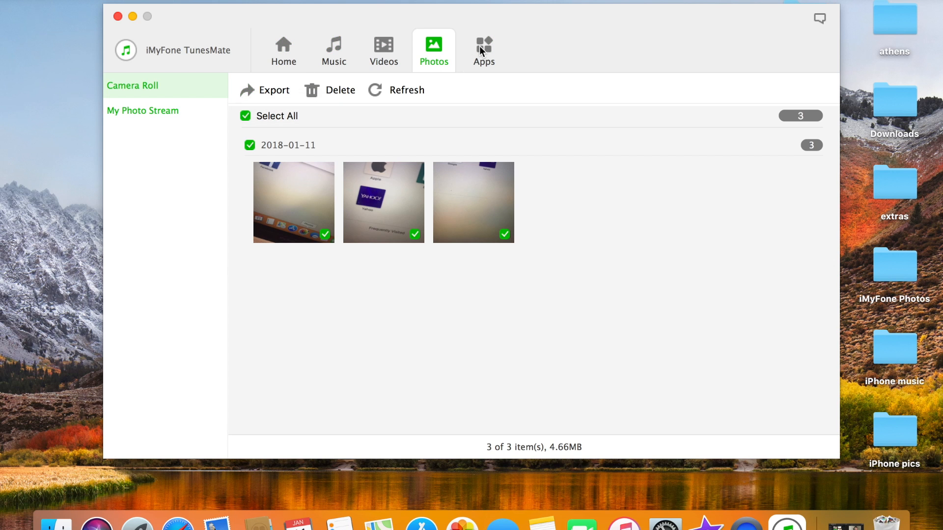
- In the Apps list of 24 apps, check only WhatsApp
left_click(484, 50)
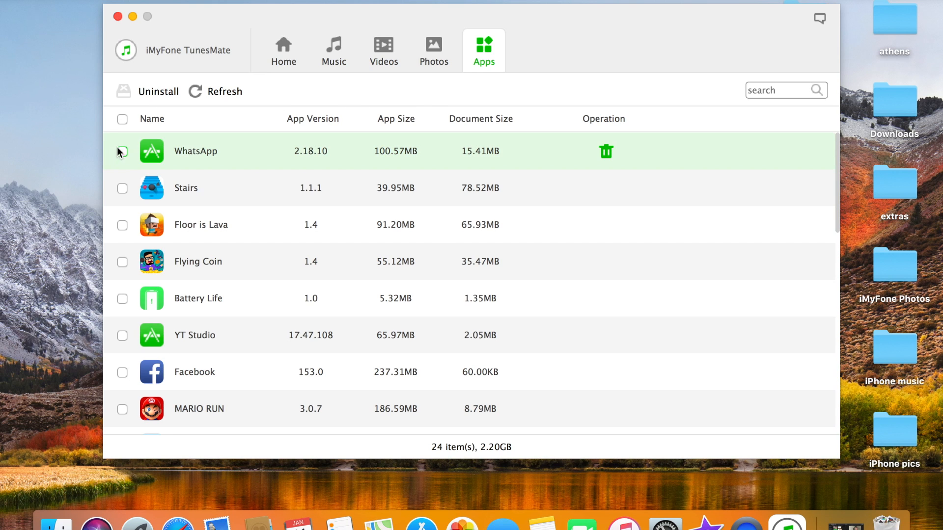
left_click(121, 152)
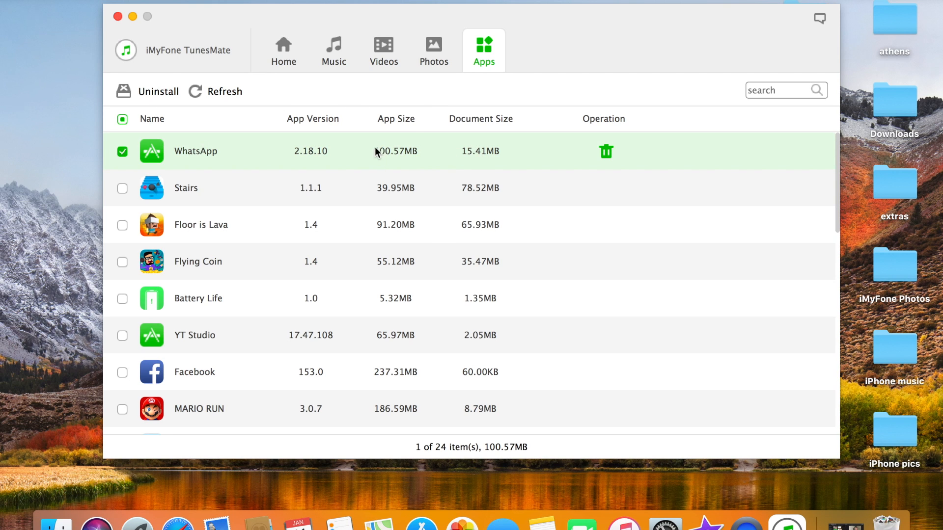
mouse_move(402, 161)
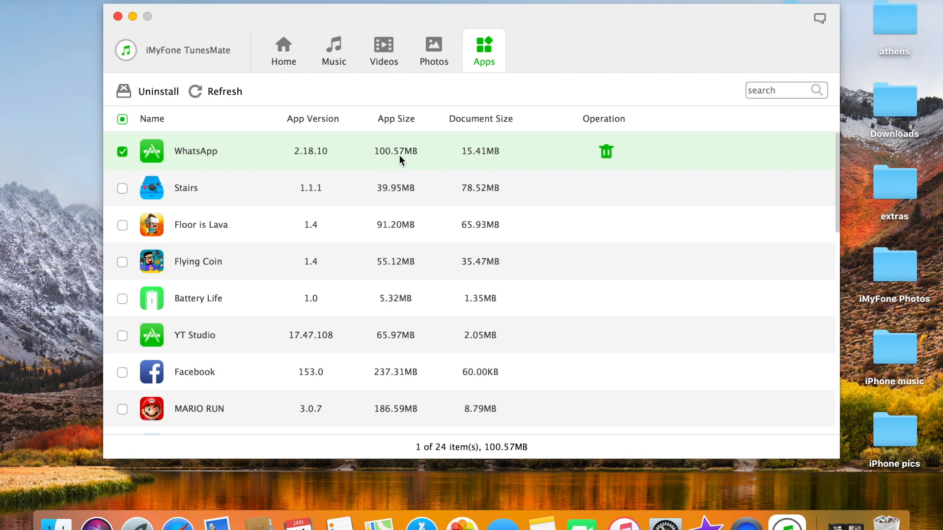
mouse_move(295, 168)
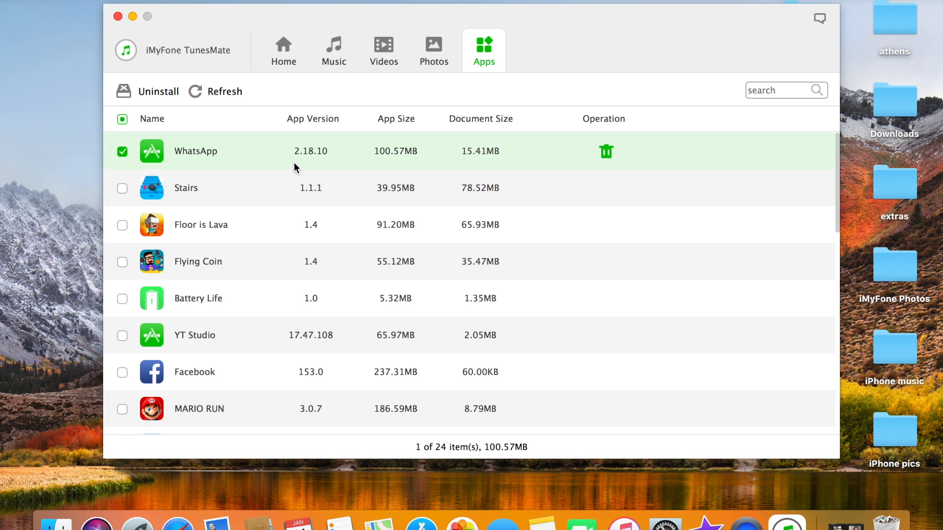
mouse_move(494, 127)
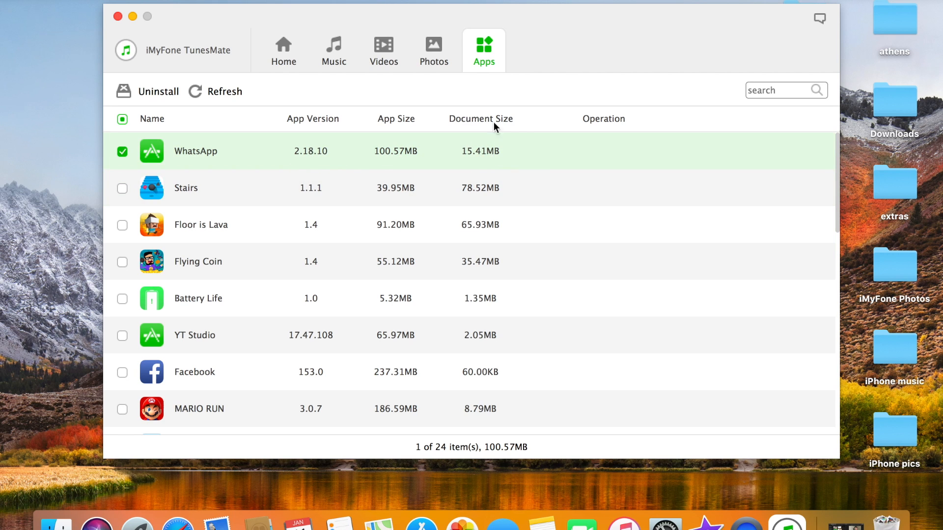
mouse_move(576, 124)
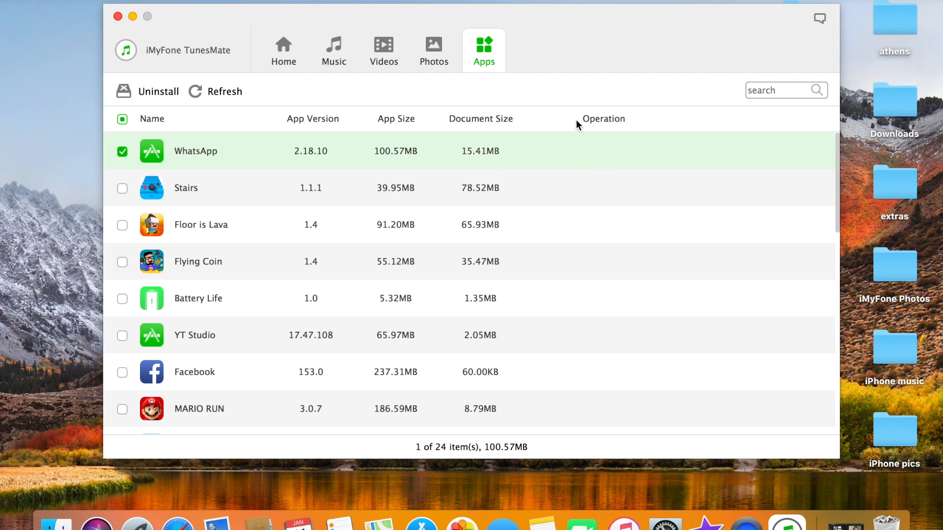
mouse_move(238, 101)
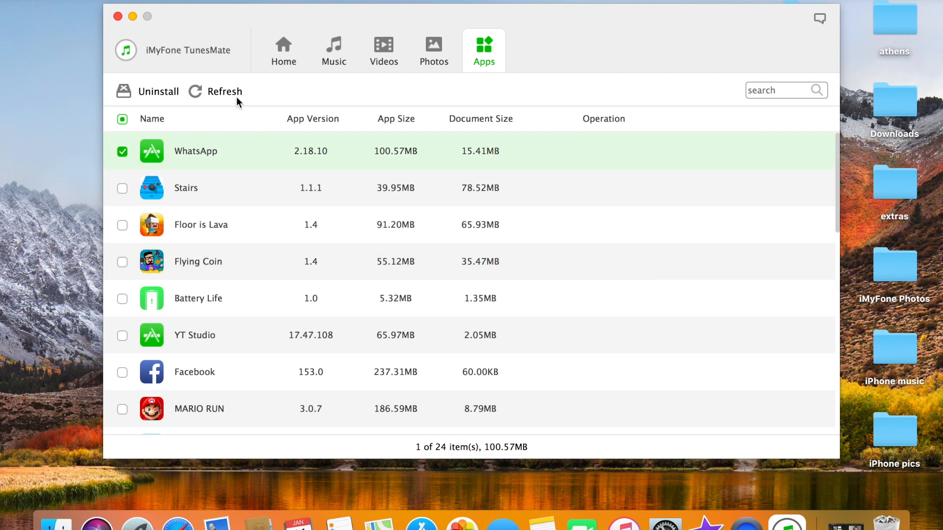
mouse_move(580, 269)
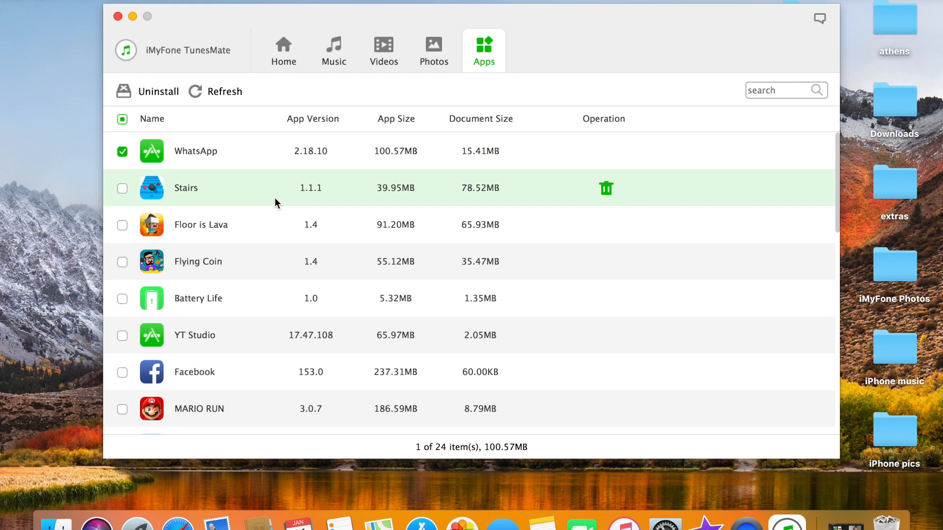
- Return to the Home device overview showing iOS 11.2.5 and 11.49GB of 15.99GB used
left_click(282, 50)
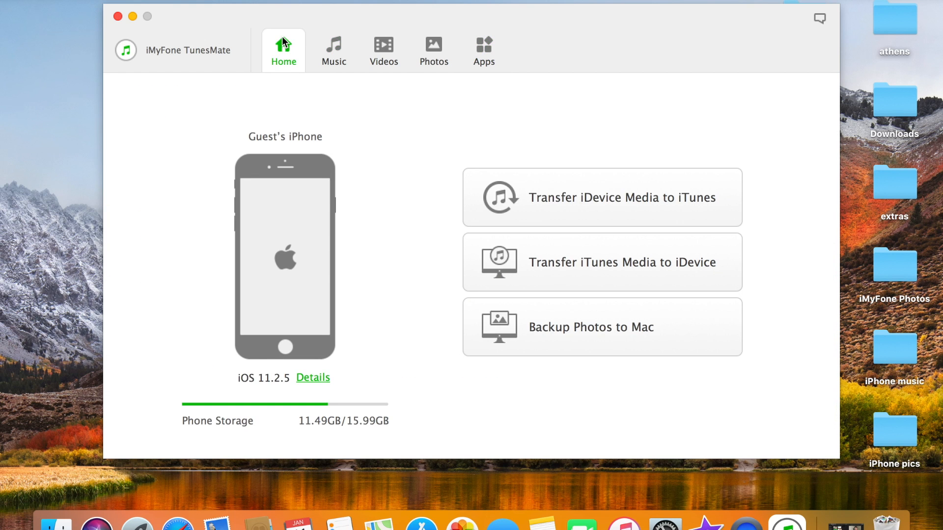
mouse_move(312, 382)
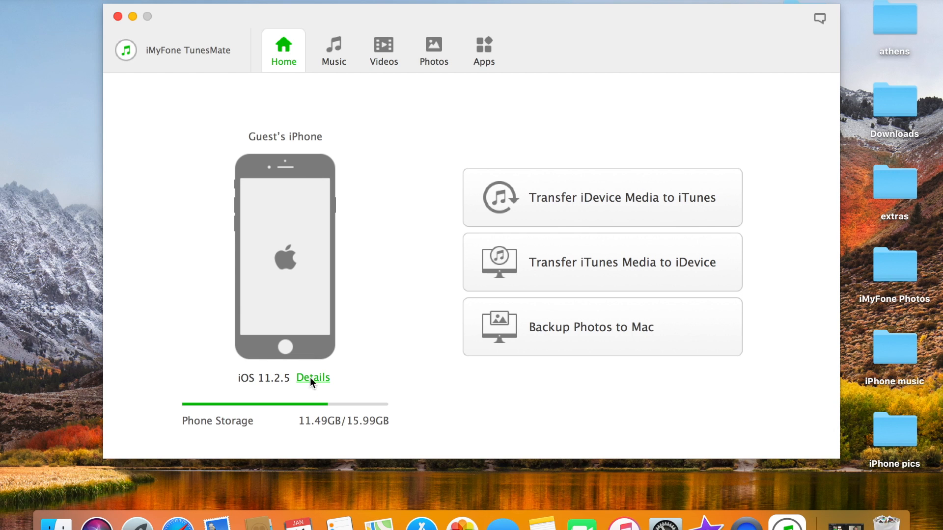
mouse_move(303, 179)
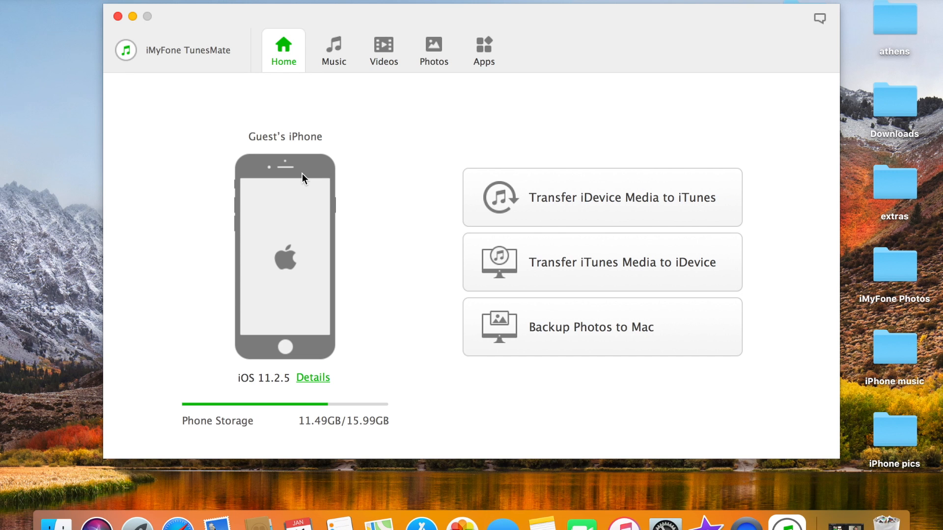
mouse_move(173, 79)
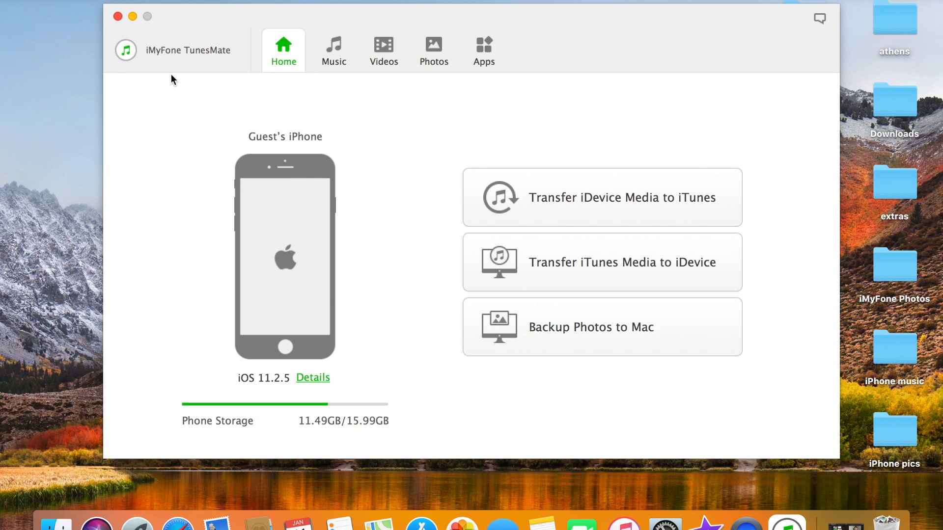
mouse_move(253, 101)
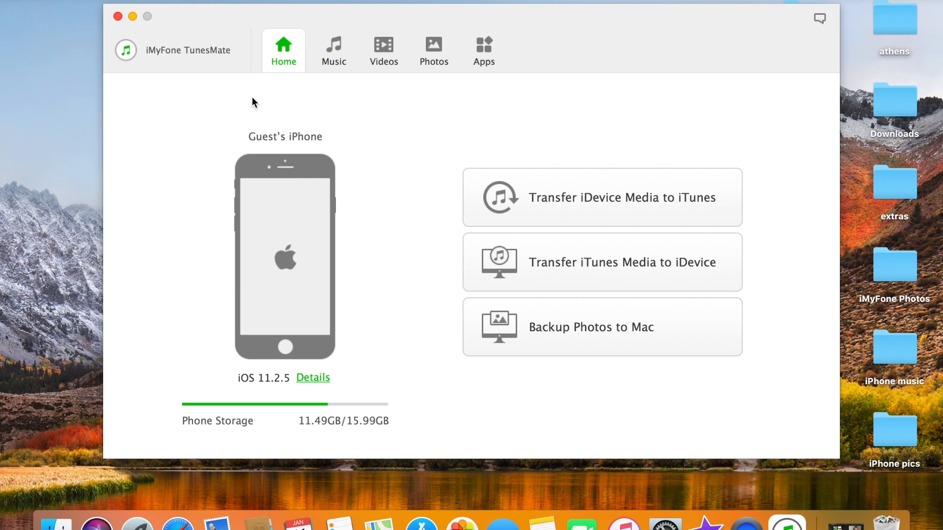